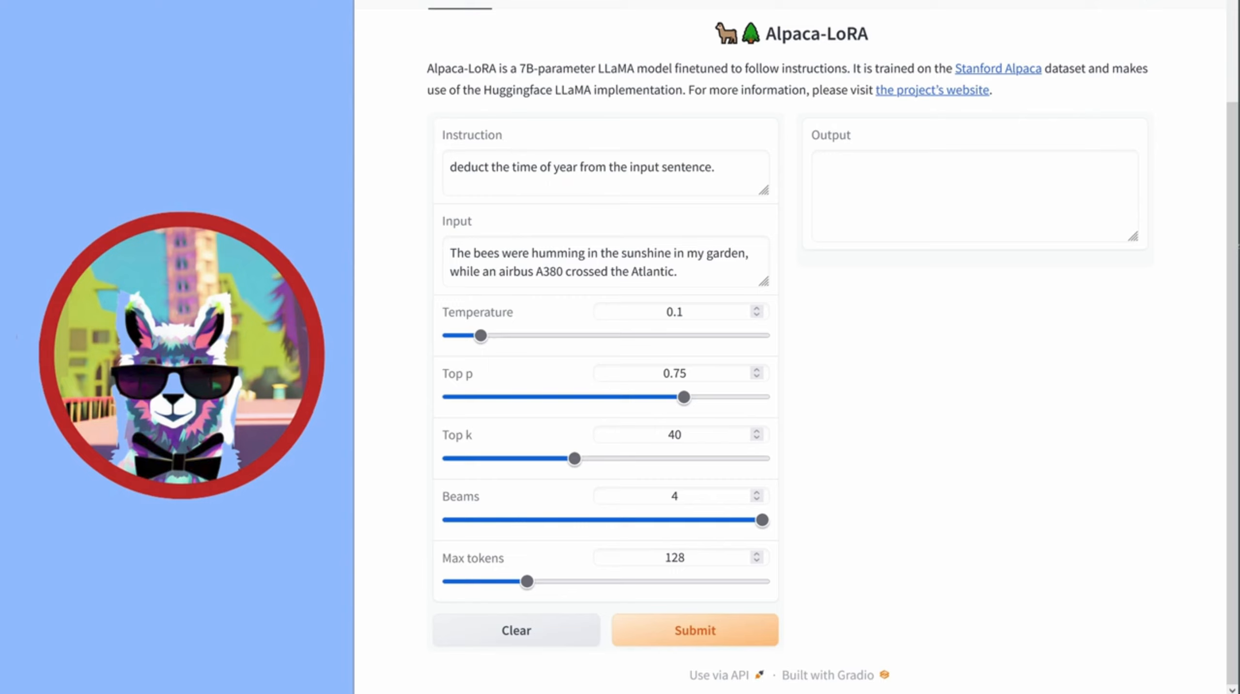
{"action": "mouse_move", "coordinate": [843, 156]}
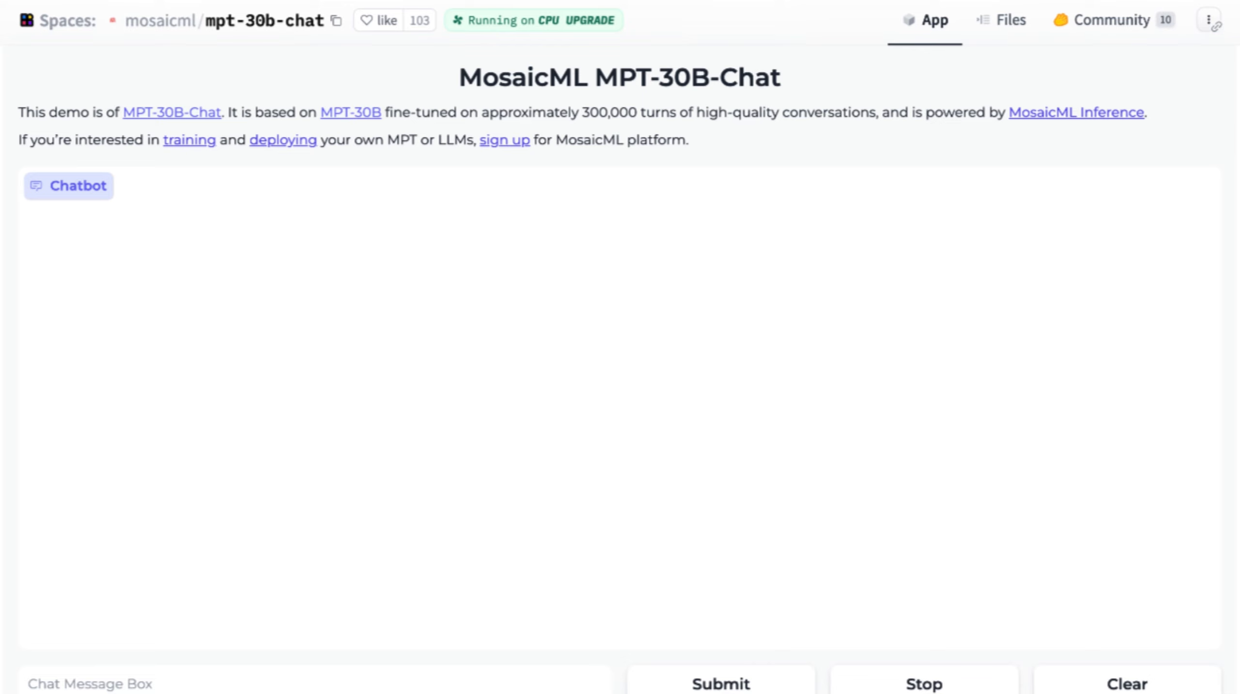
- Submit the prompt asking for Python code for the game Tetris
{"action": "scroll", "scroll_direction": "down", "scroll_amount": 3}
{"action": "type", "text": "write a code for t"}
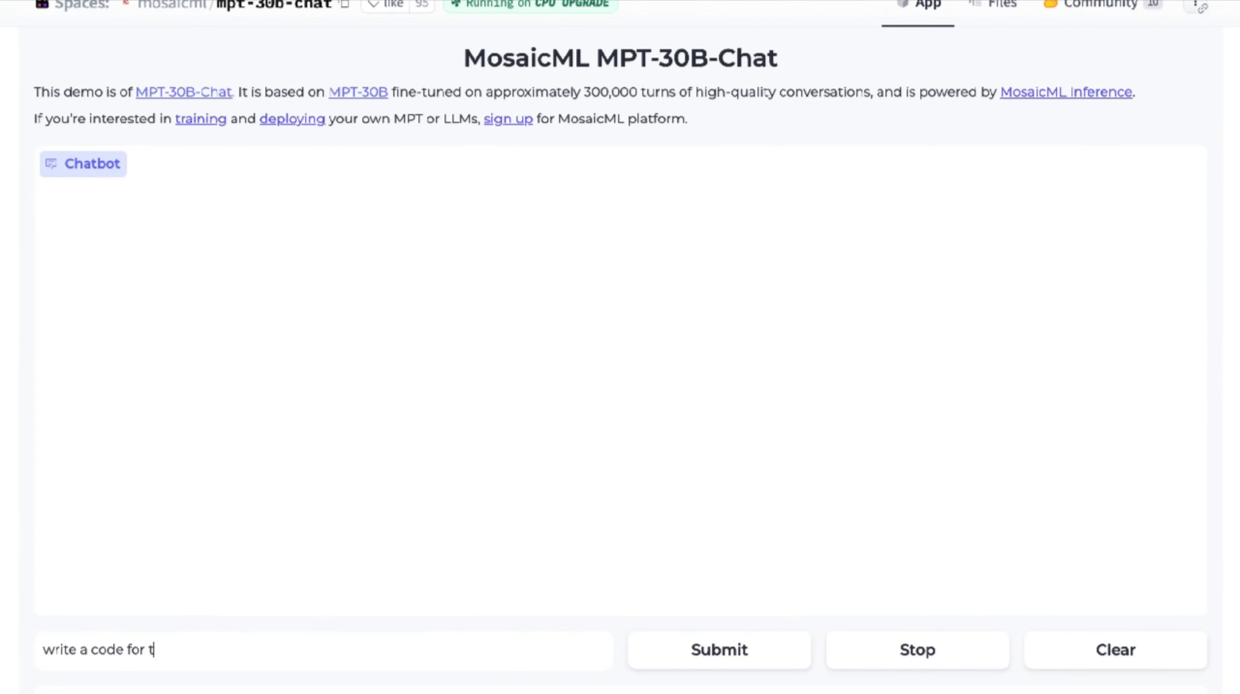
{"action": "type", "text": "he game tetris"}
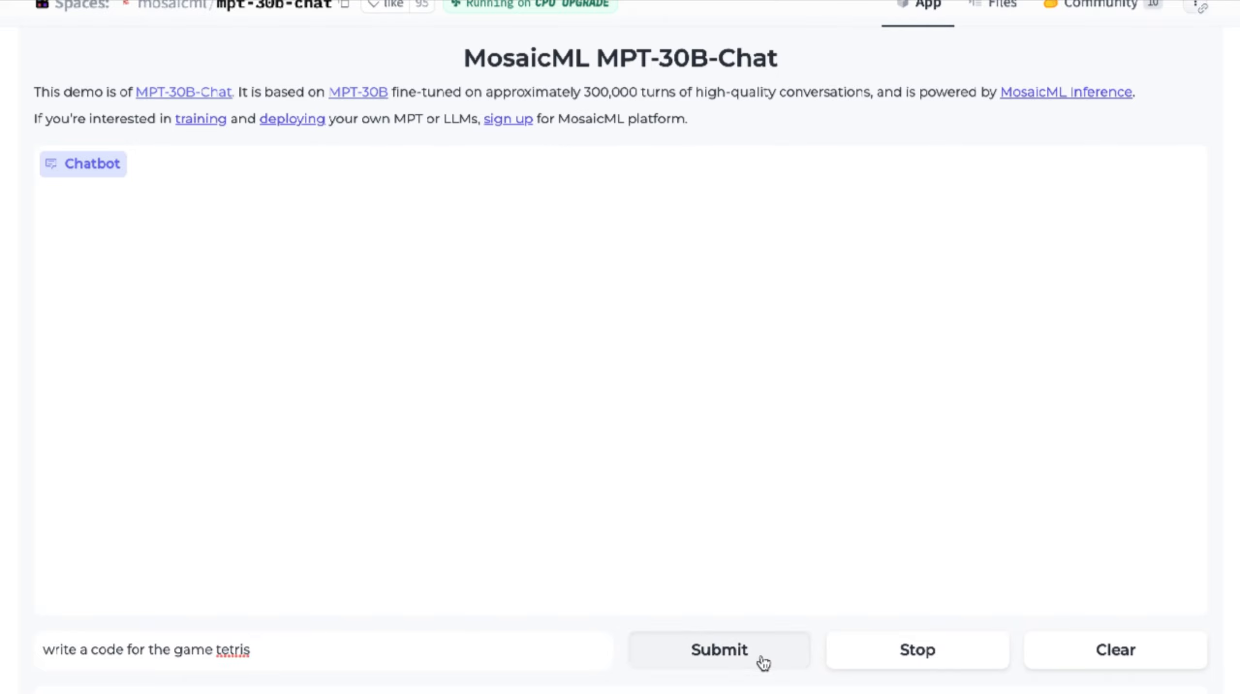
{"action": "left_click", "coordinate": [718, 649]}
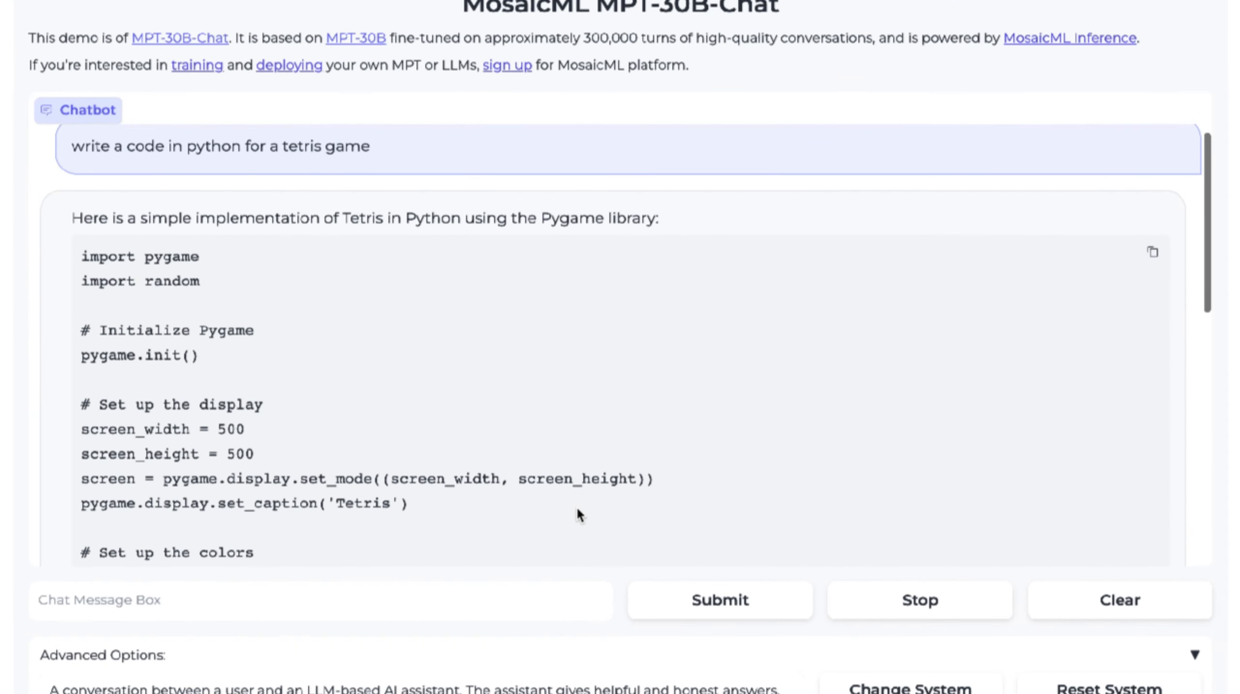
- Read through the Tetris code reply and resubmit to get the rest
{"action": "scroll", "scroll_direction": "down", "scroll_amount": 3}
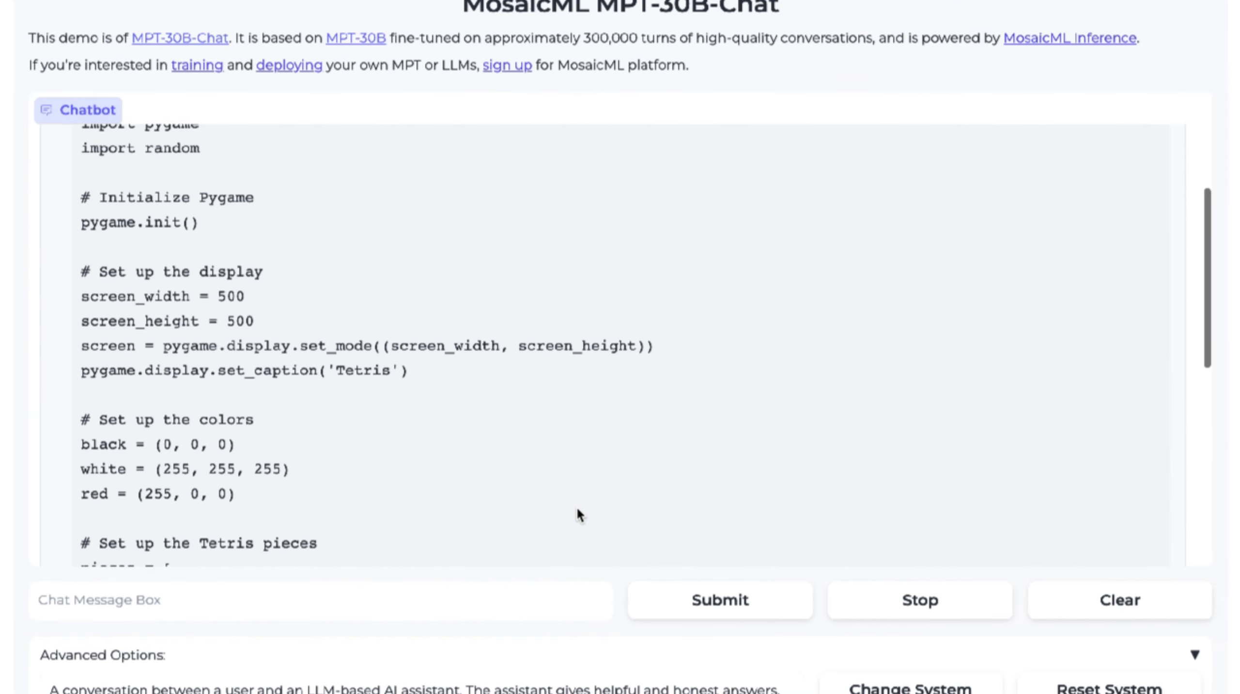
{"action": "scroll", "scroll_direction": "down", "scroll_amount": 3}
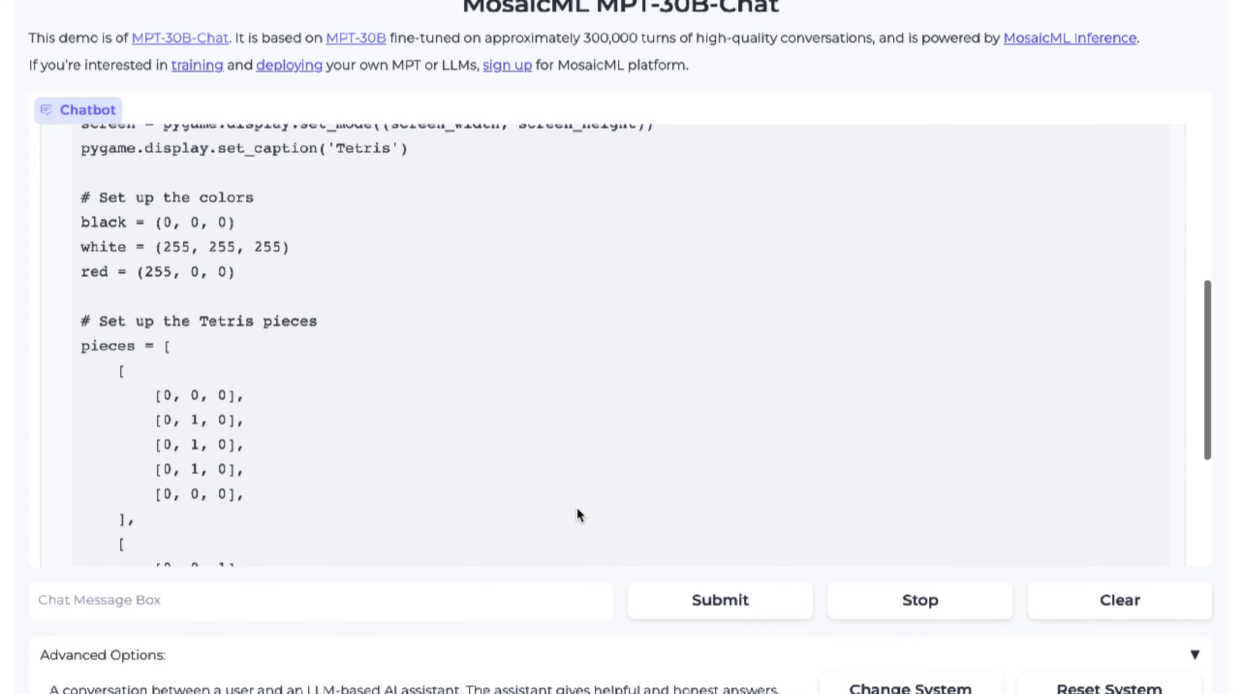
{"action": "scroll", "scroll_direction": "down", "scroll_amount": 3}
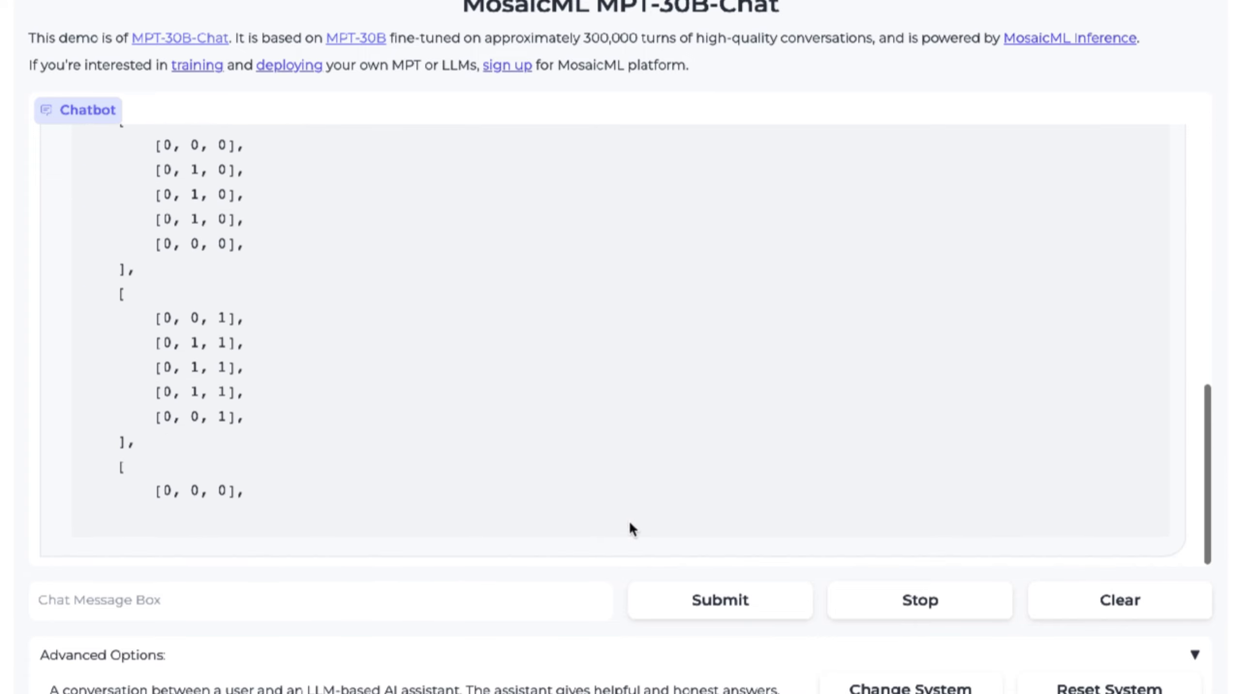
{"action": "left_click", "coordinate": [718, 600]}
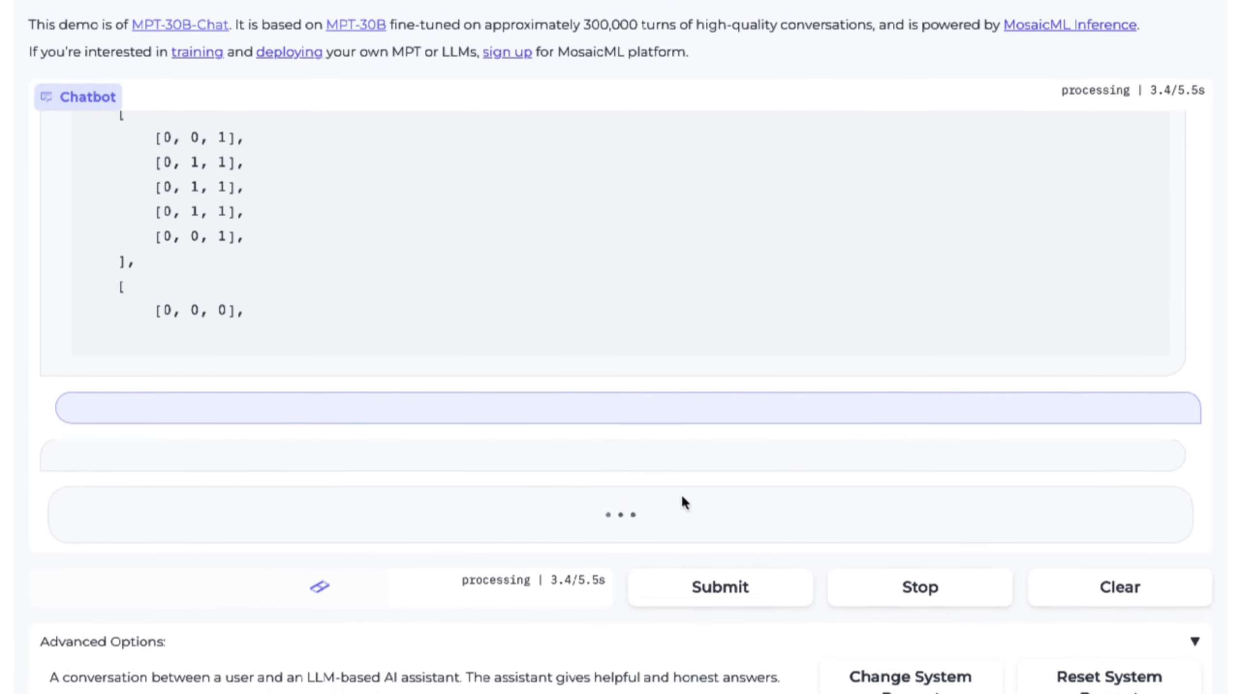
- Tell the model 'code was cut off' so it resends the complete code
{"action": "scroll", "scroll_direction": "down", "scroll_amount": 3}
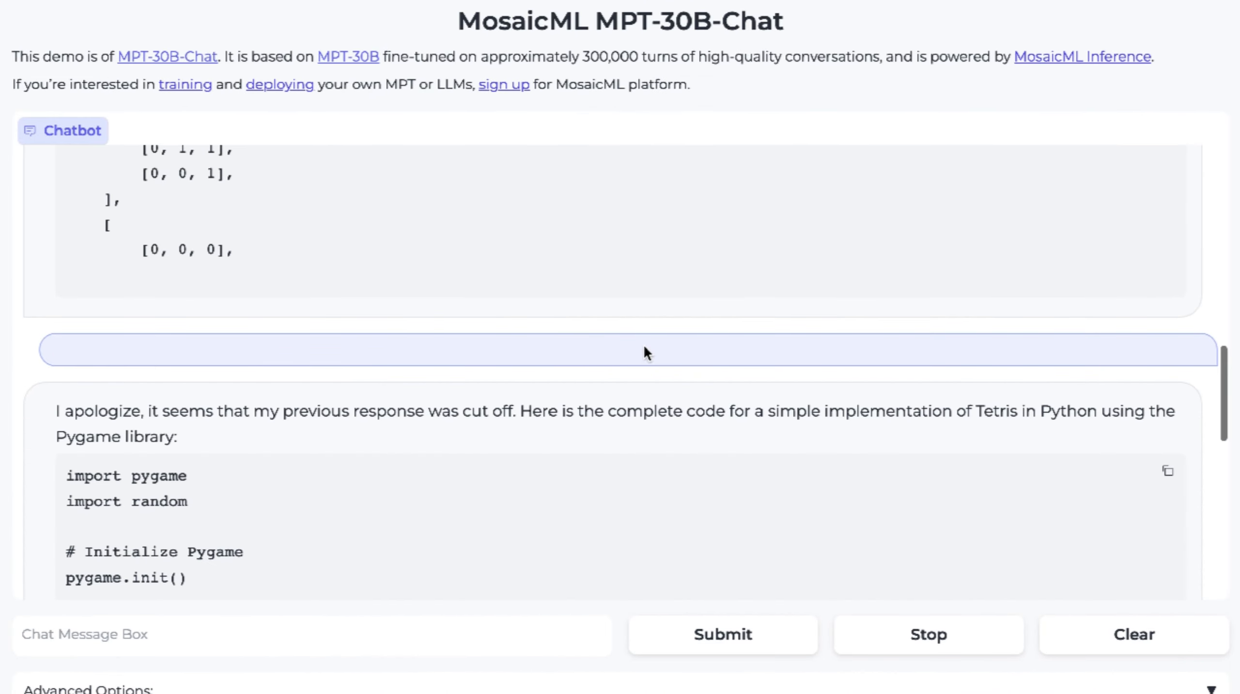
{"action": "scroll", "scroll_direction": "down", "scroll_amount": 3}
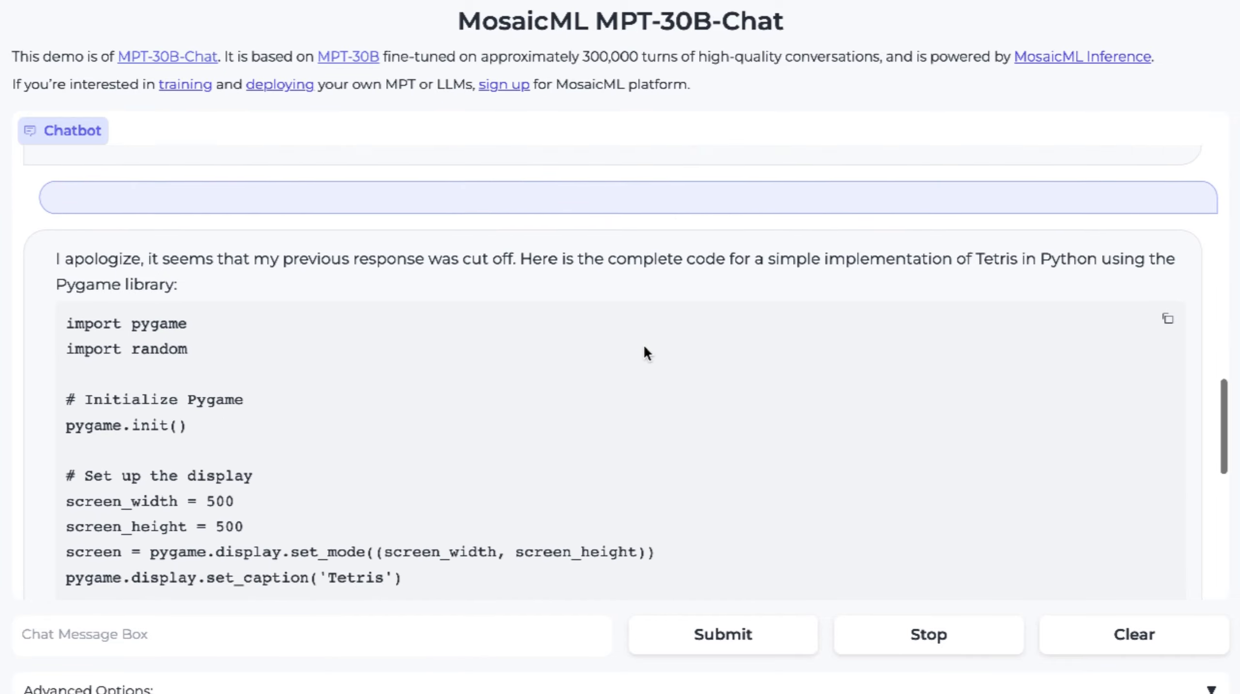
{"action": "scroll", "scroll_direction": "down", "scroll_amount": 3}
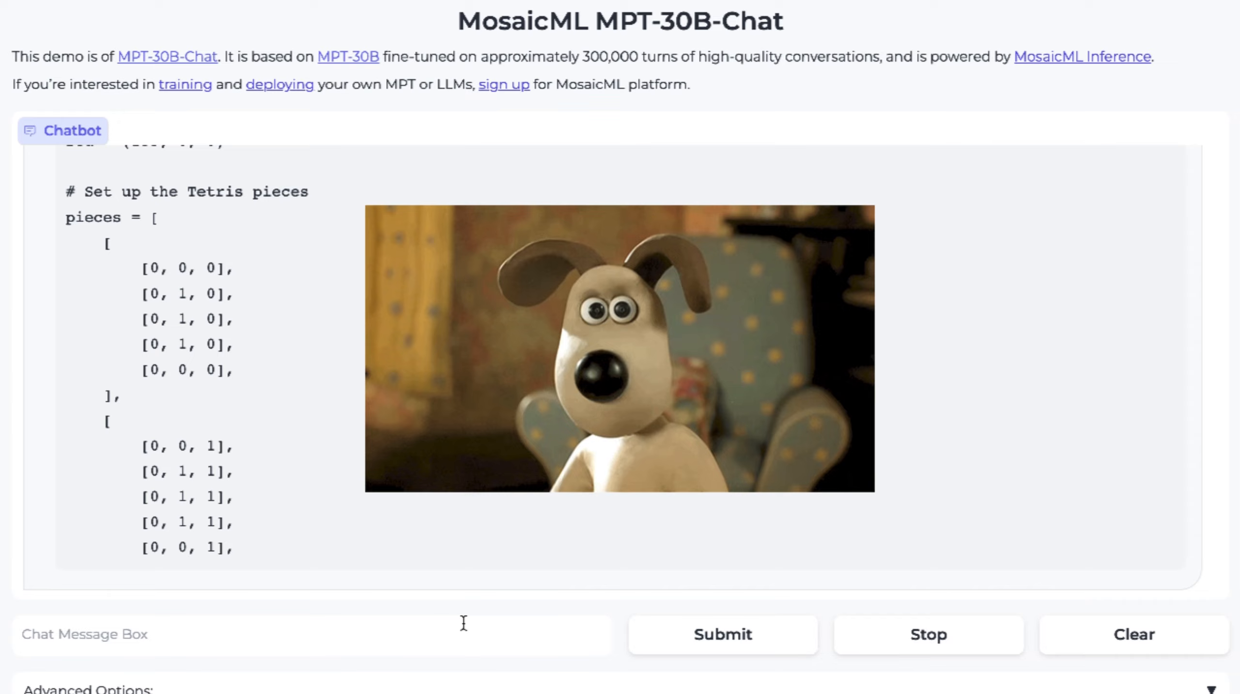
{"action": "type", "text": "code w"}
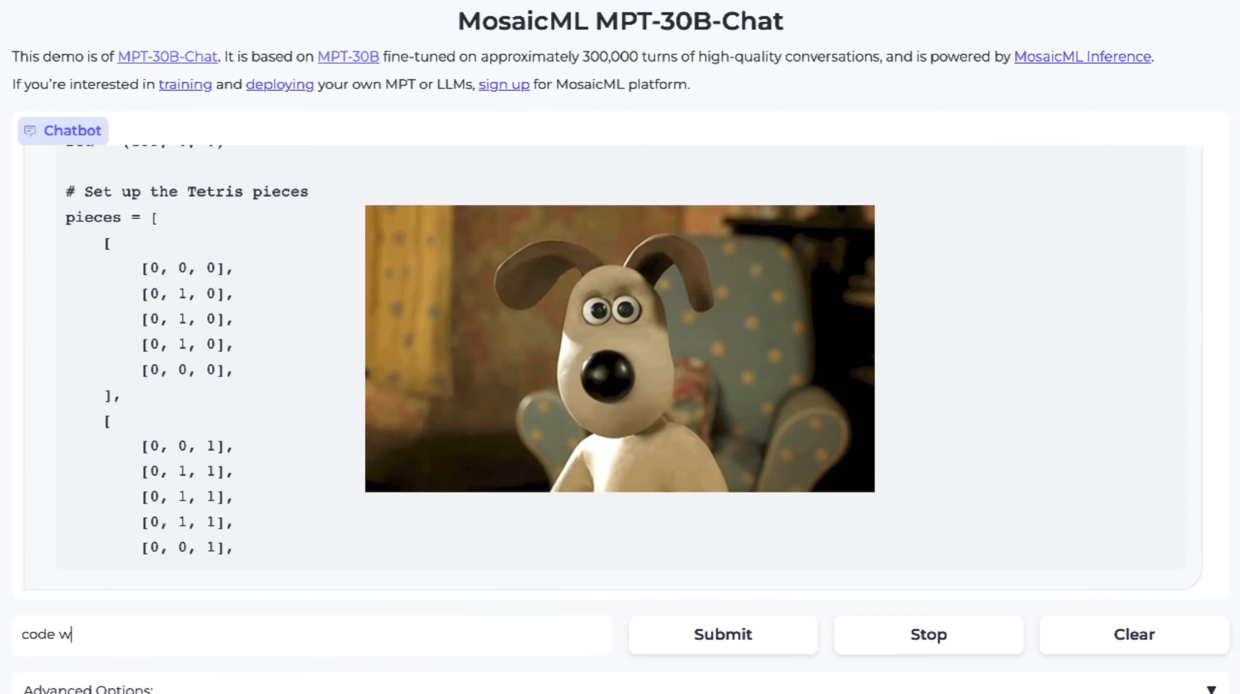
{"action": "type", "text": "as cut off"}
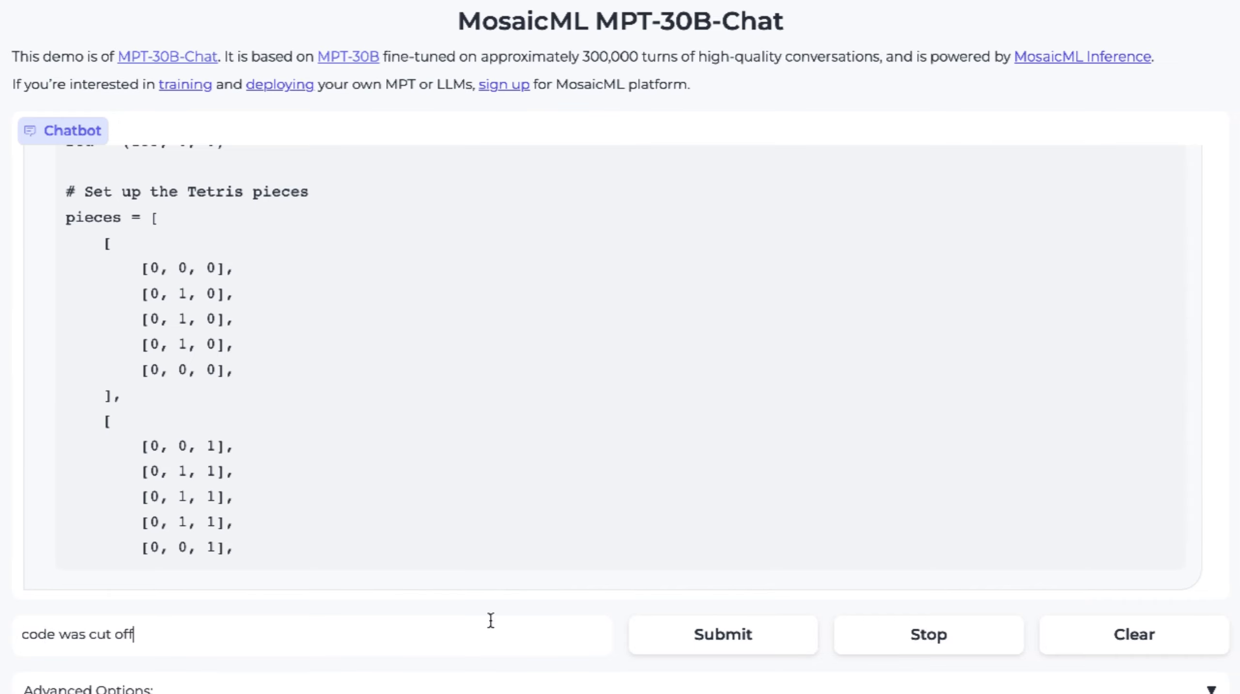
{"action": "left_click", "coordinate": [721, 634]}
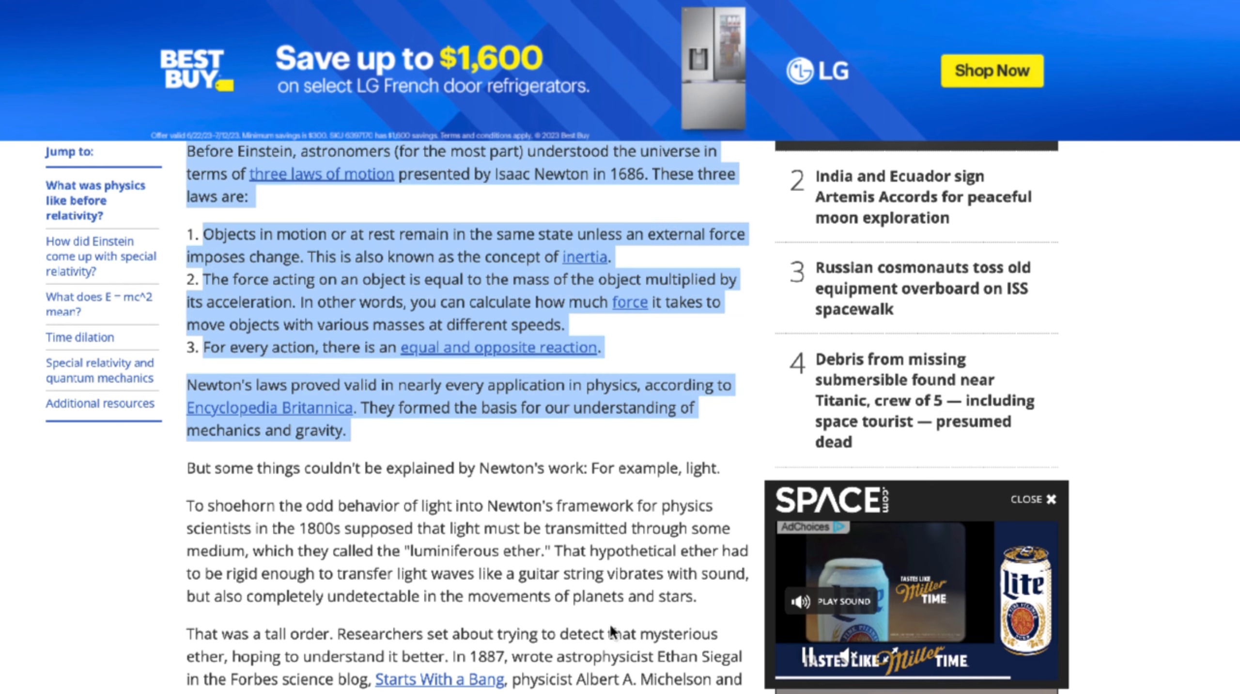
- Scroll through the Space.com passage on Newton's three laws of motion
{"action": "scroll", "scroll_direction": "down", "scroll_amount": 3}
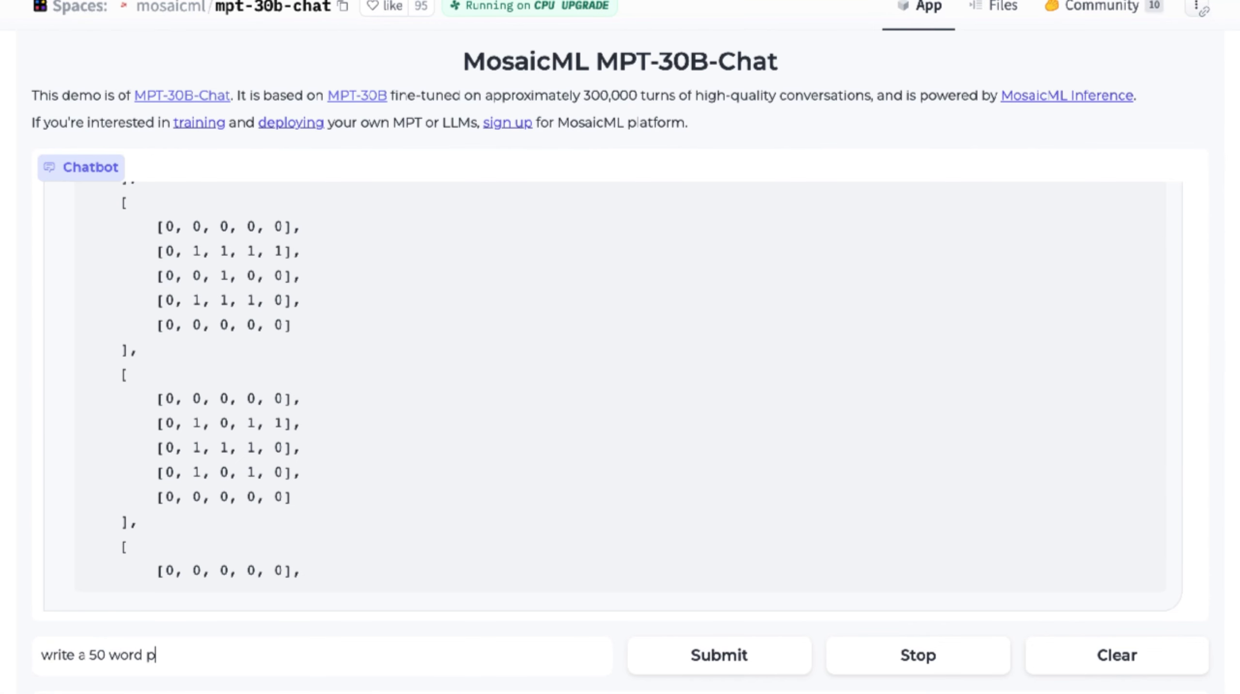
- Submit the alliteration poem prompt, then 'write a 50 word poem' and the toilets poem
{"action": "type", "text": "oem f"}
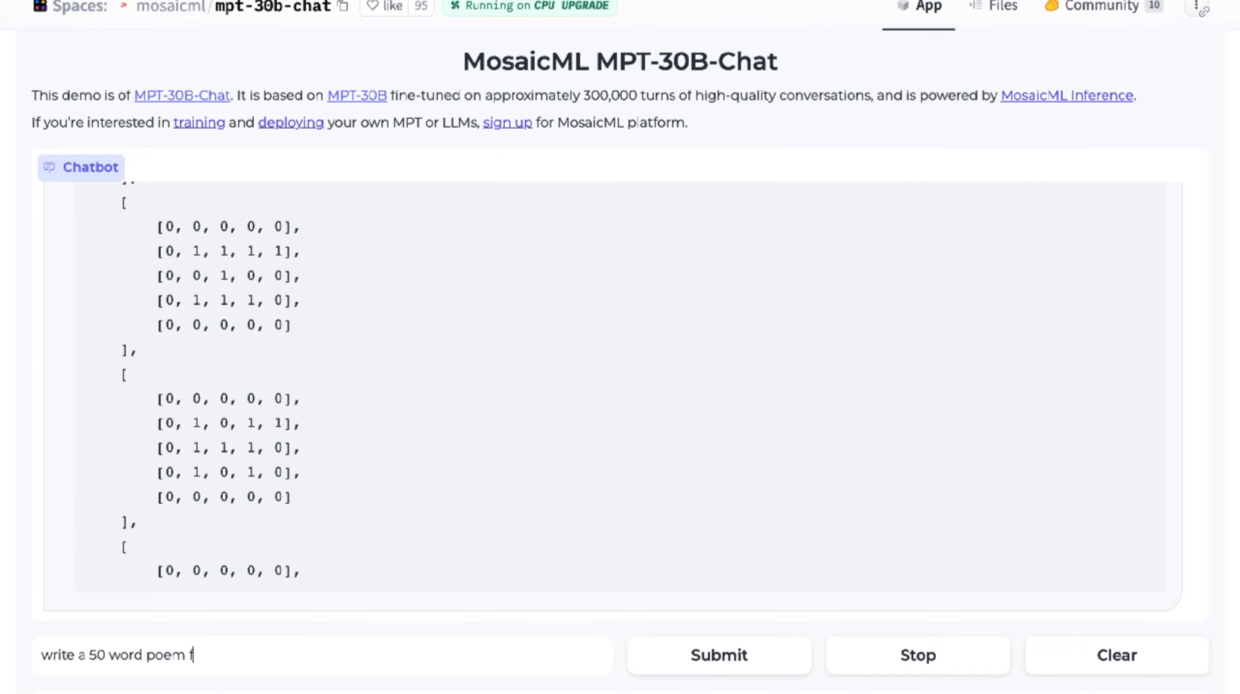
{"action": "type", "text": "illed with ex"}
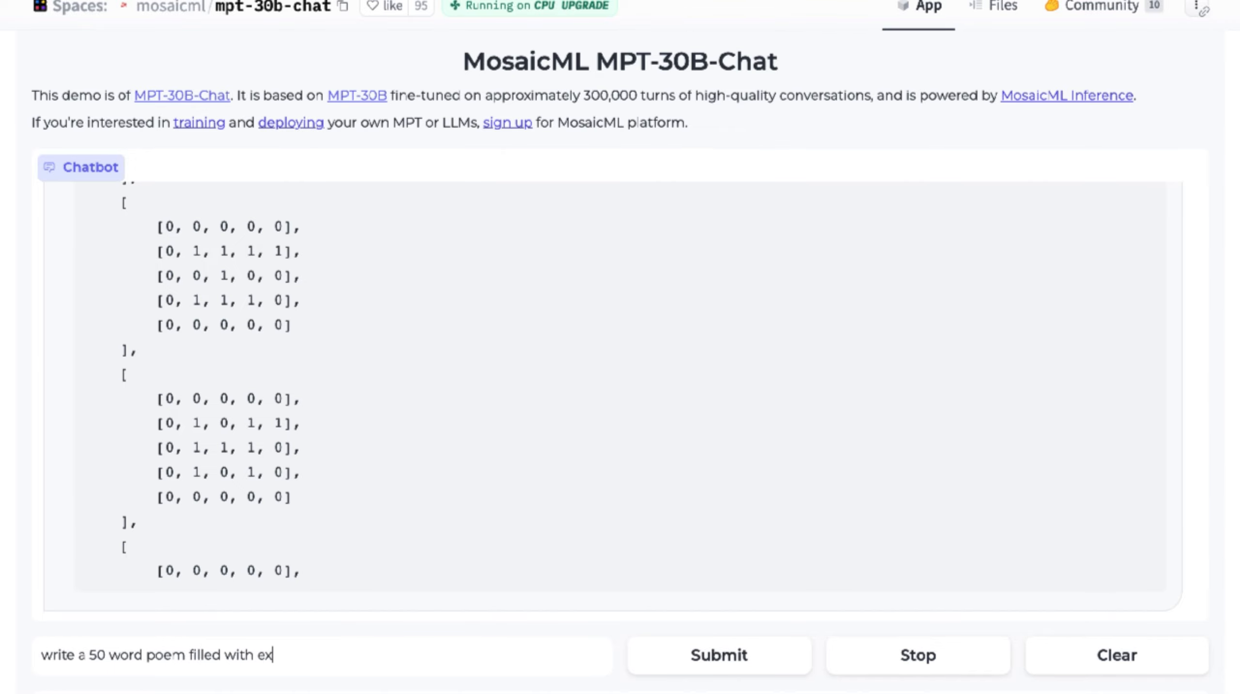
{"action": "left_click", "coordinate": [718, 655]}
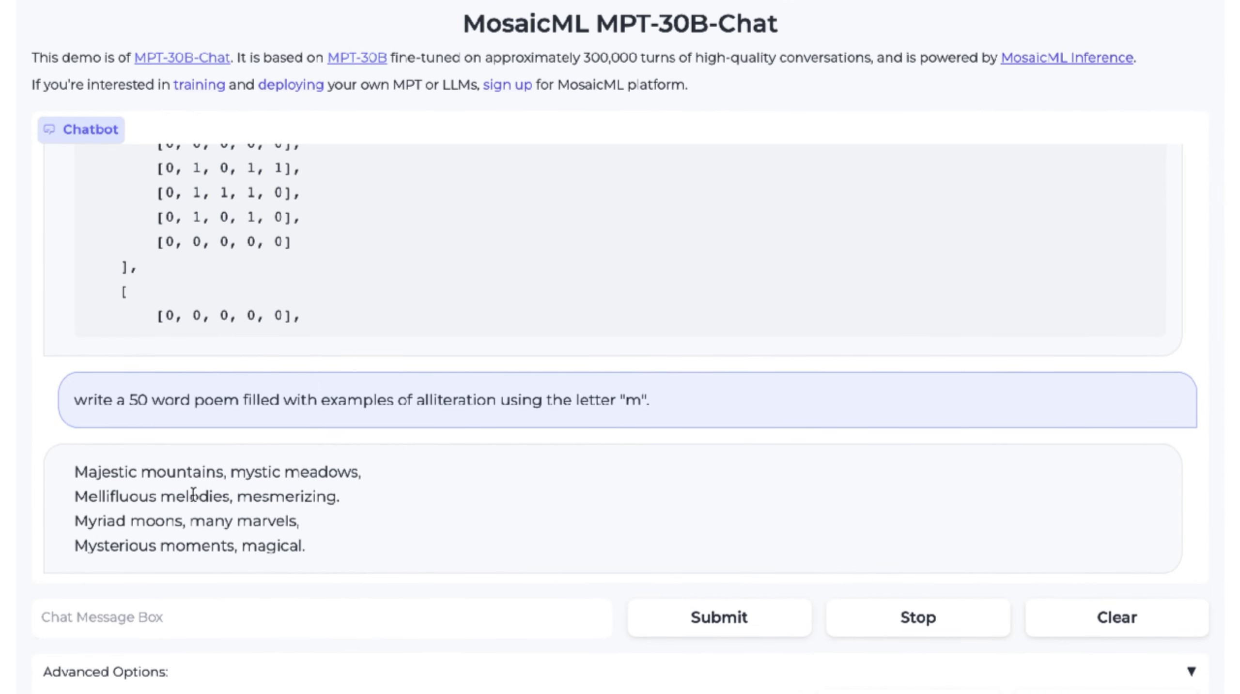
{"action": "mouse_move", "coordinate": [304, 473]}
{"action": "type", "text": "write a 50 word p"}
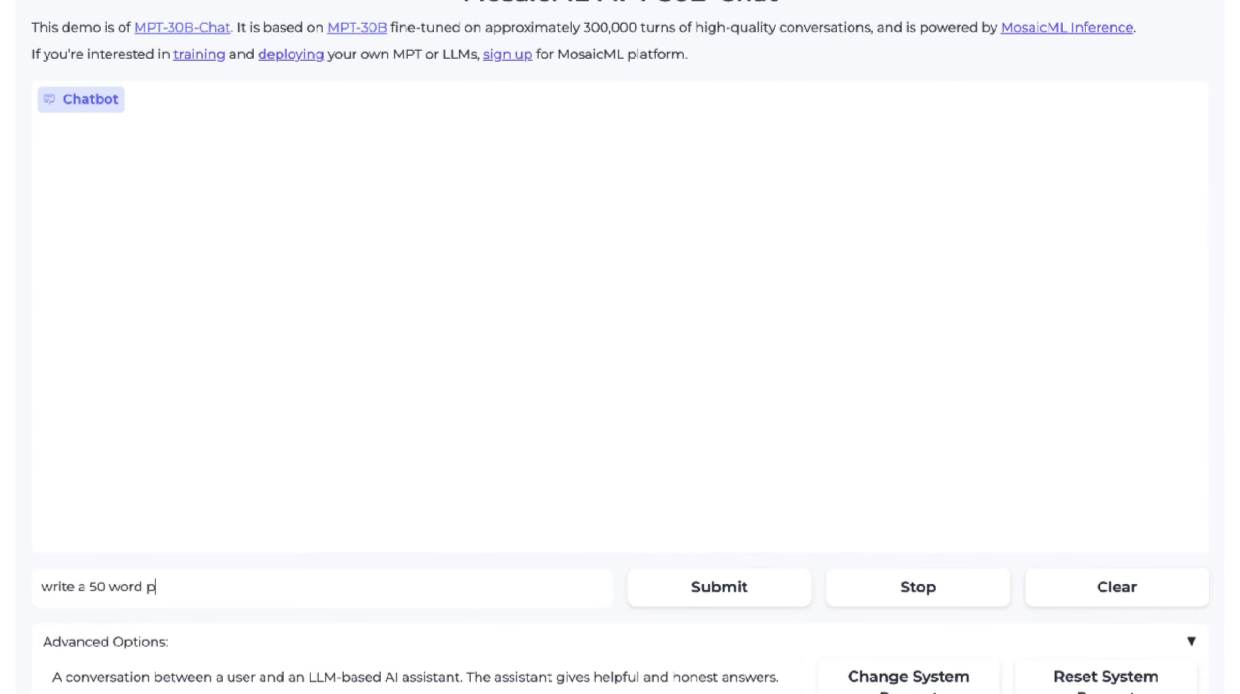
{"action": "left_click", "coordinate": [718, 587]}
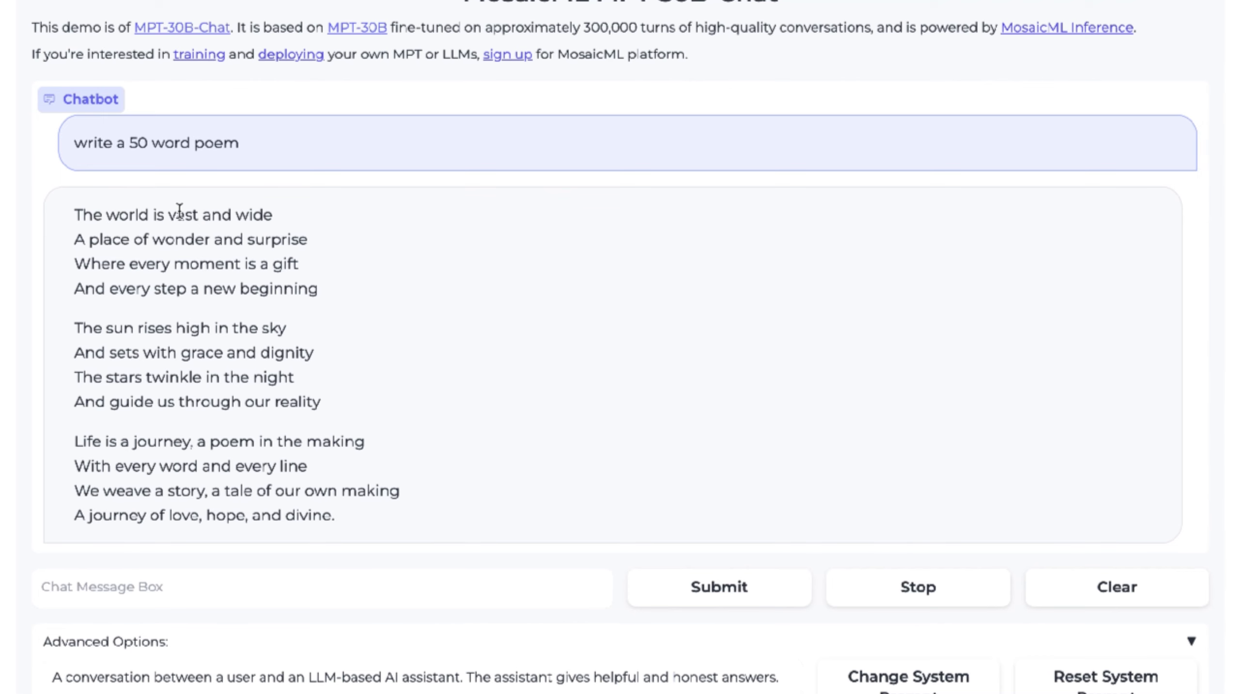
{"action": "left_click", "coordinate": [720, 593]}
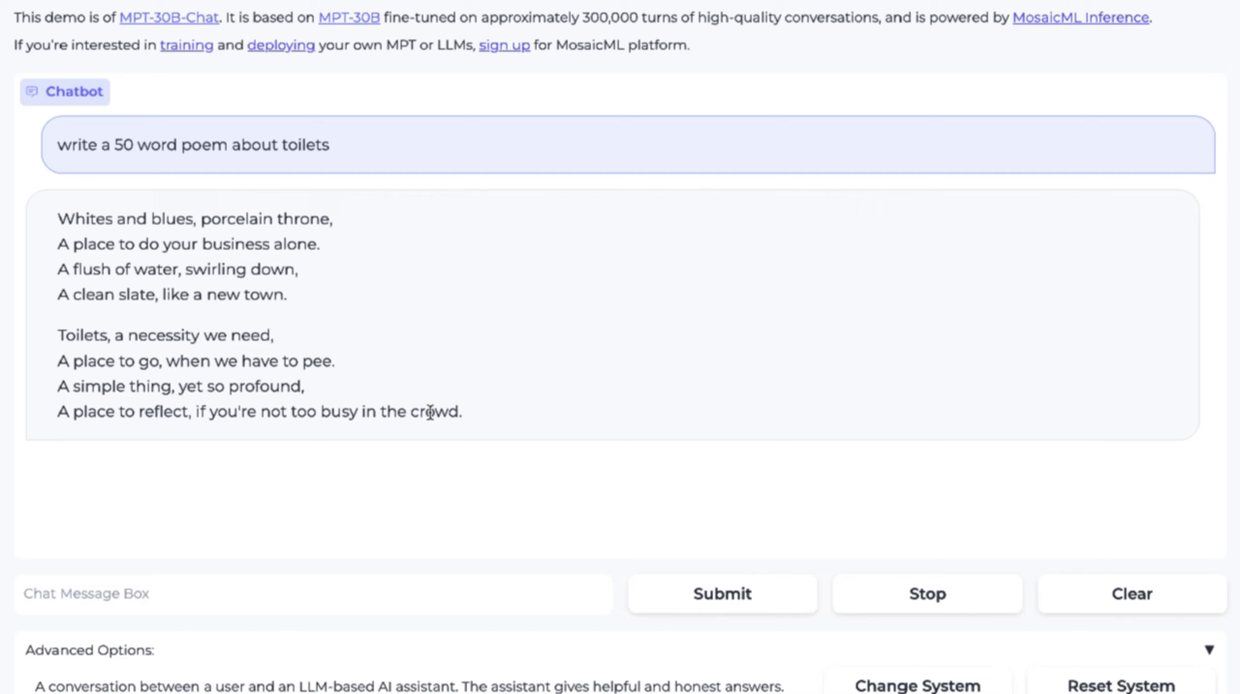
{"action": "mouse_move", "coordinate": [263, 413]}
{"action": "type", "text": "Find x+y, if: 5x+8y=67 and 2x-y=31"}
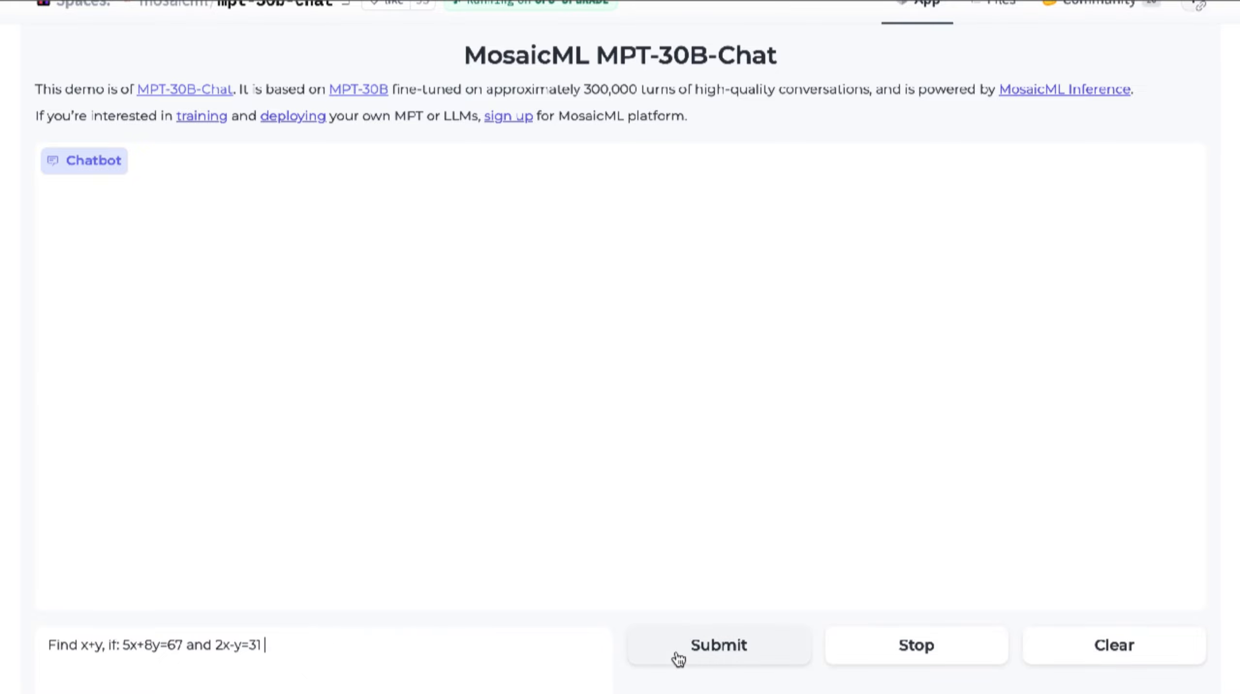
- Ask for x+y given 5x+8y=67 and 2x-y=31, and read the answer of 70
{"action": "left_click", "coordinate": [717, 645]}
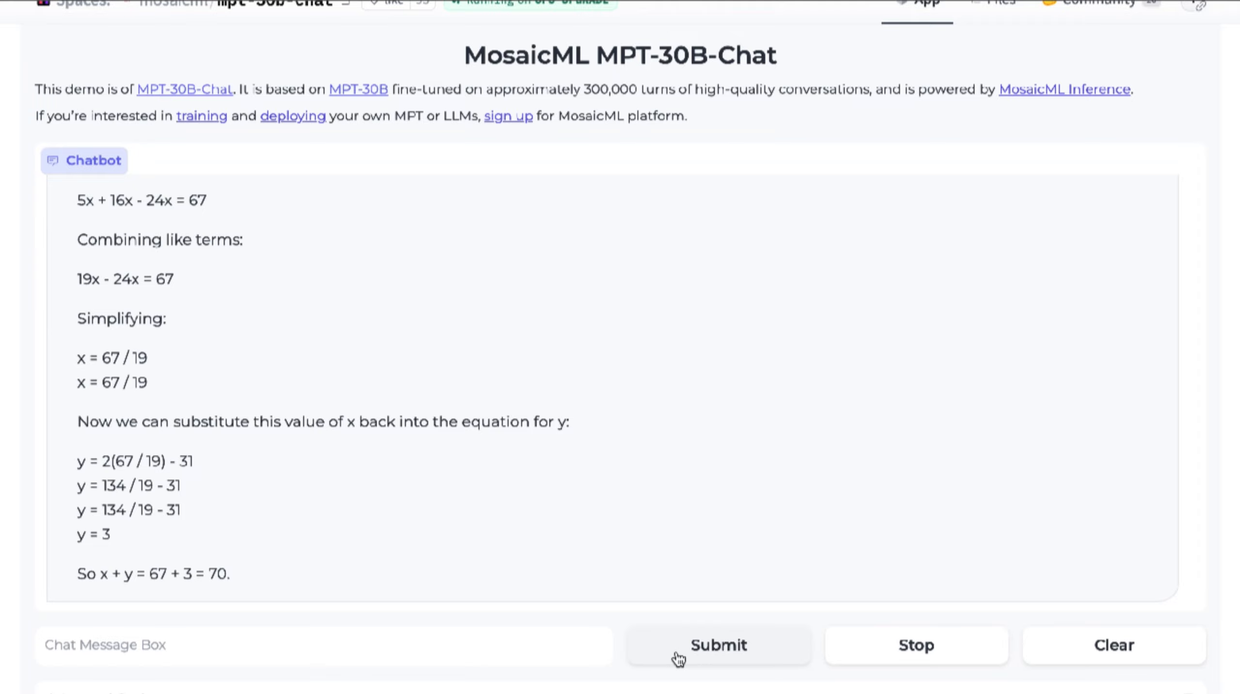
{"action": "mouse_move", "coordinate": [520, 478]}
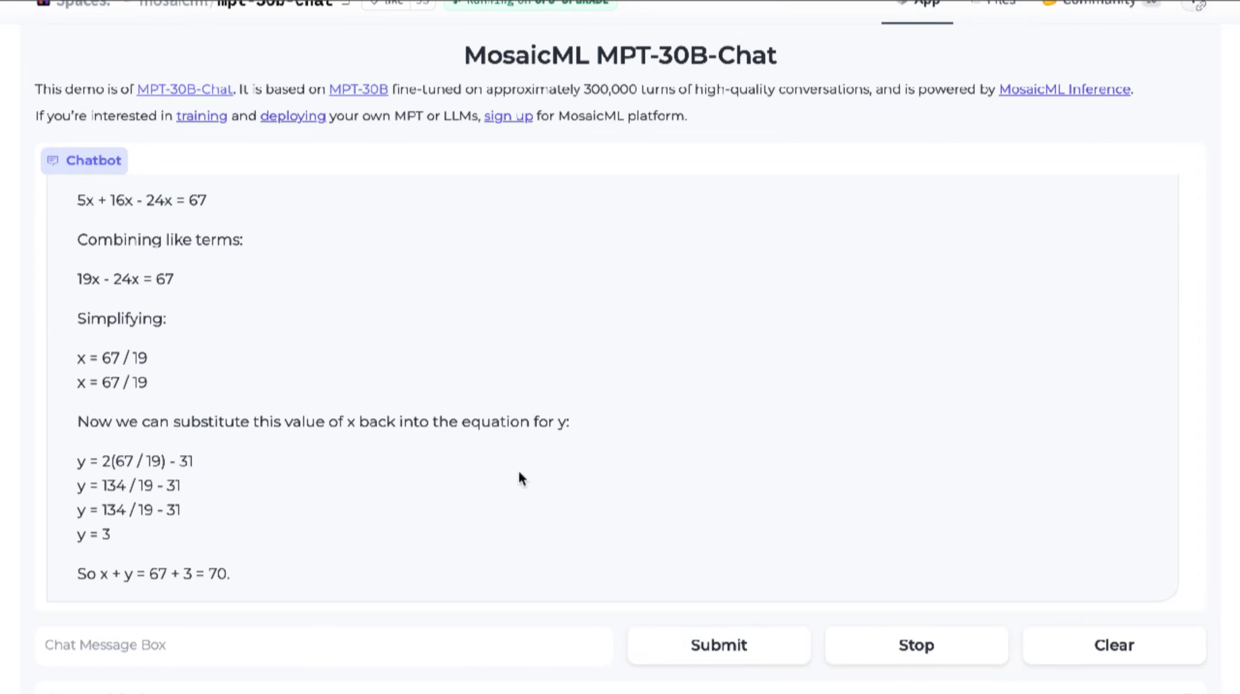
{"action": "scroll", "scroll_direction": "down", "scroll_amount": 3}
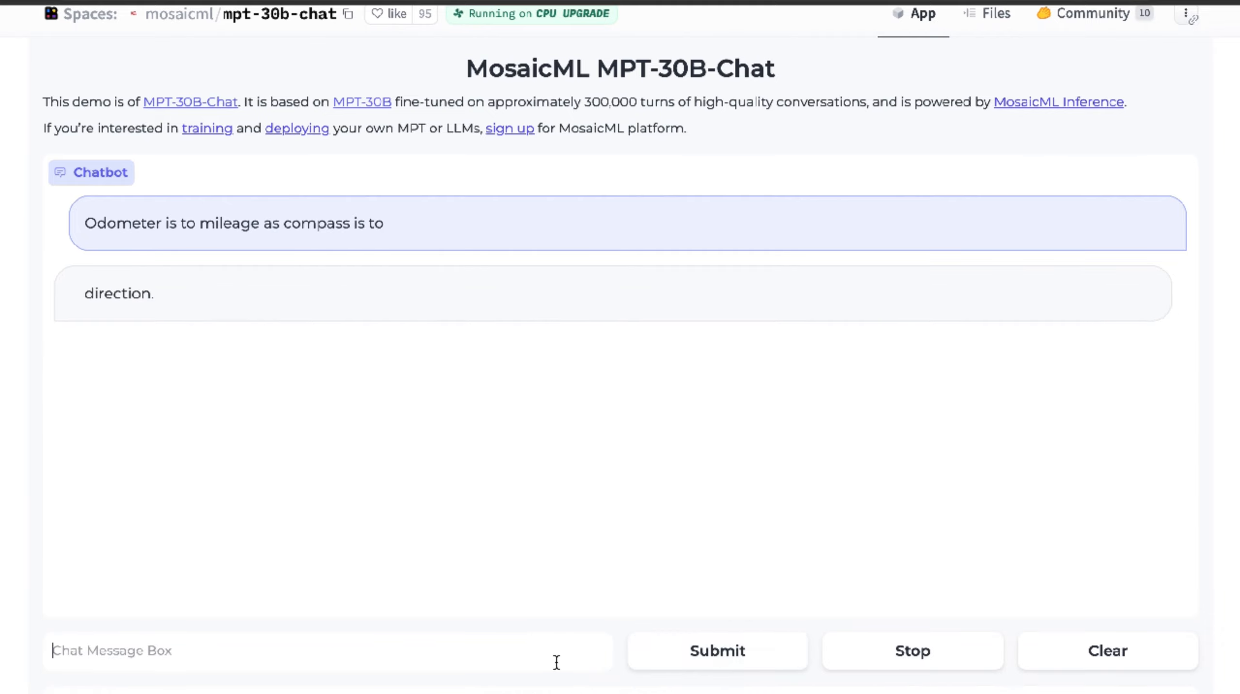
- Submit the blueberries price logic puzzle and review the 'False' answer and reasoning
{"action": "left_click", "coordinate": [716, 650]}
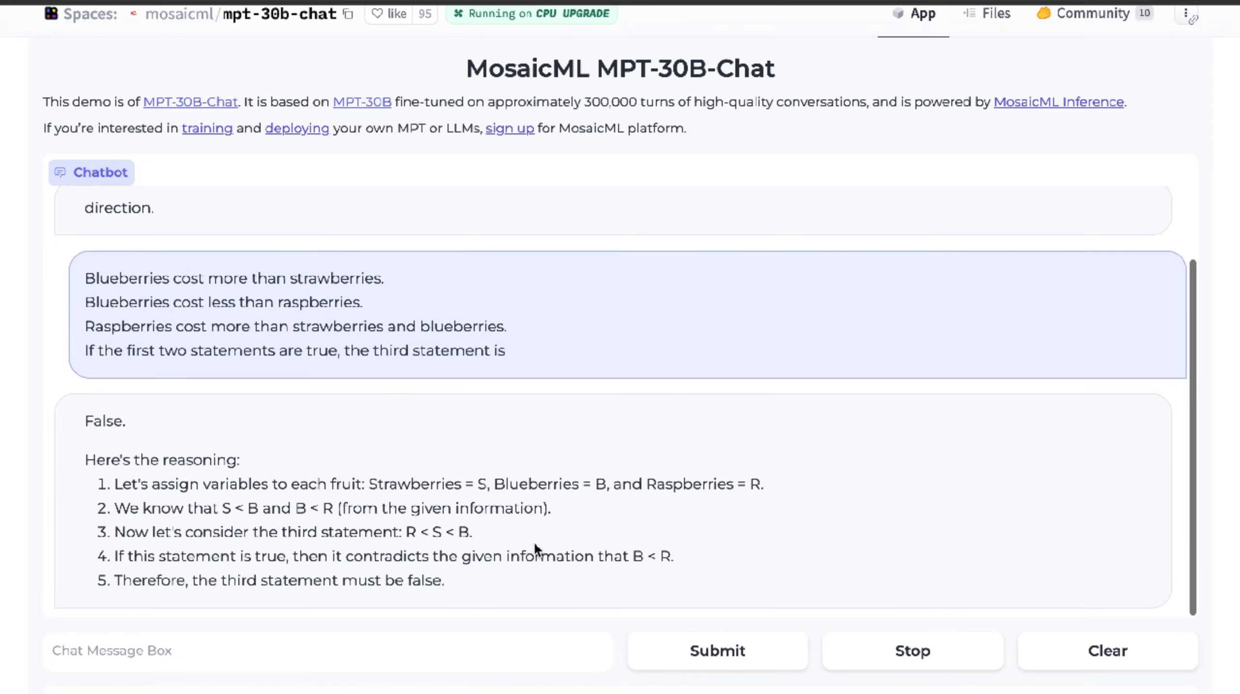
{"action": "scroll", "scroll_direction": "up", "scroll_amount": 3}
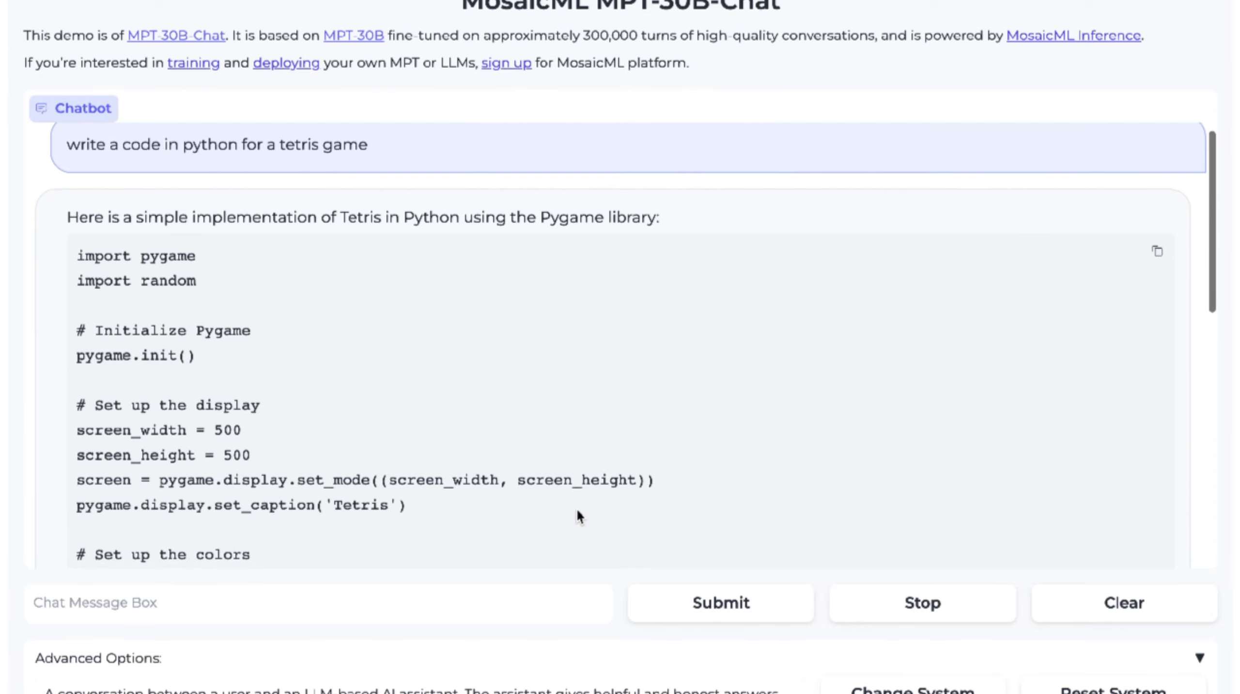
- Send an empty follow-up after the cut-off Tetris code to make it continue
{"action": "scroll", "scroll_direction": "down", "scroll_amount": 3}
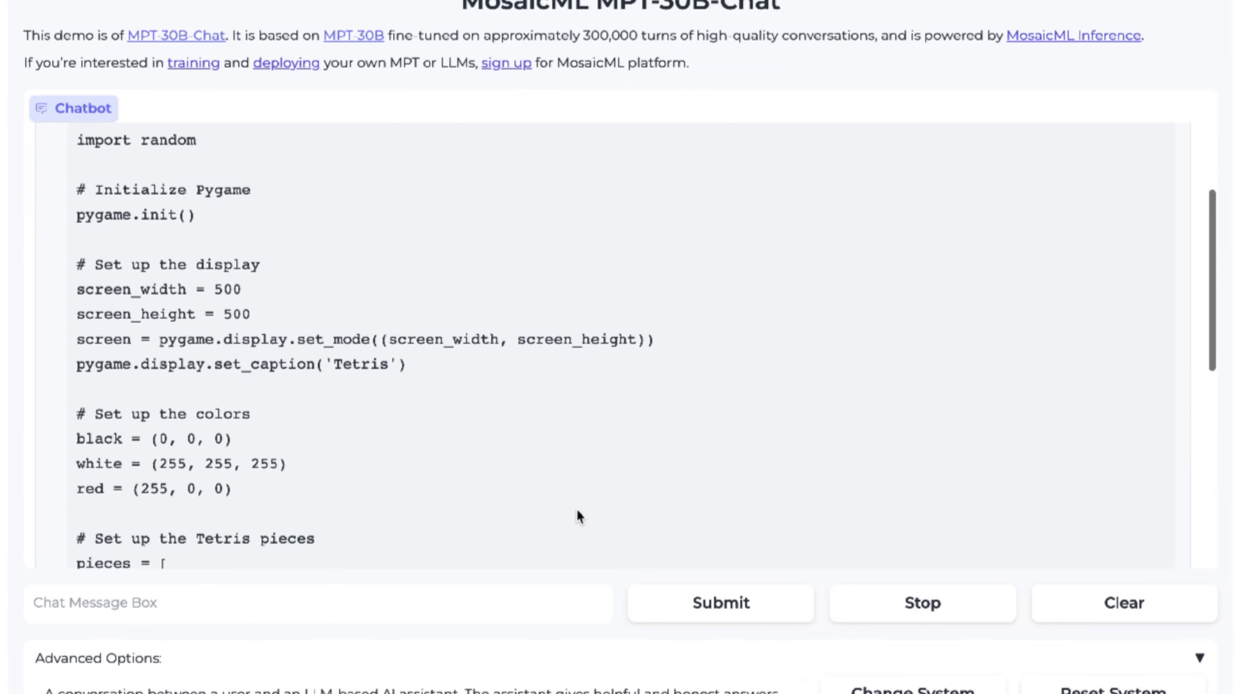
{"action": "scroll", "scroll_direction": "down", "scroll_amount": 3}
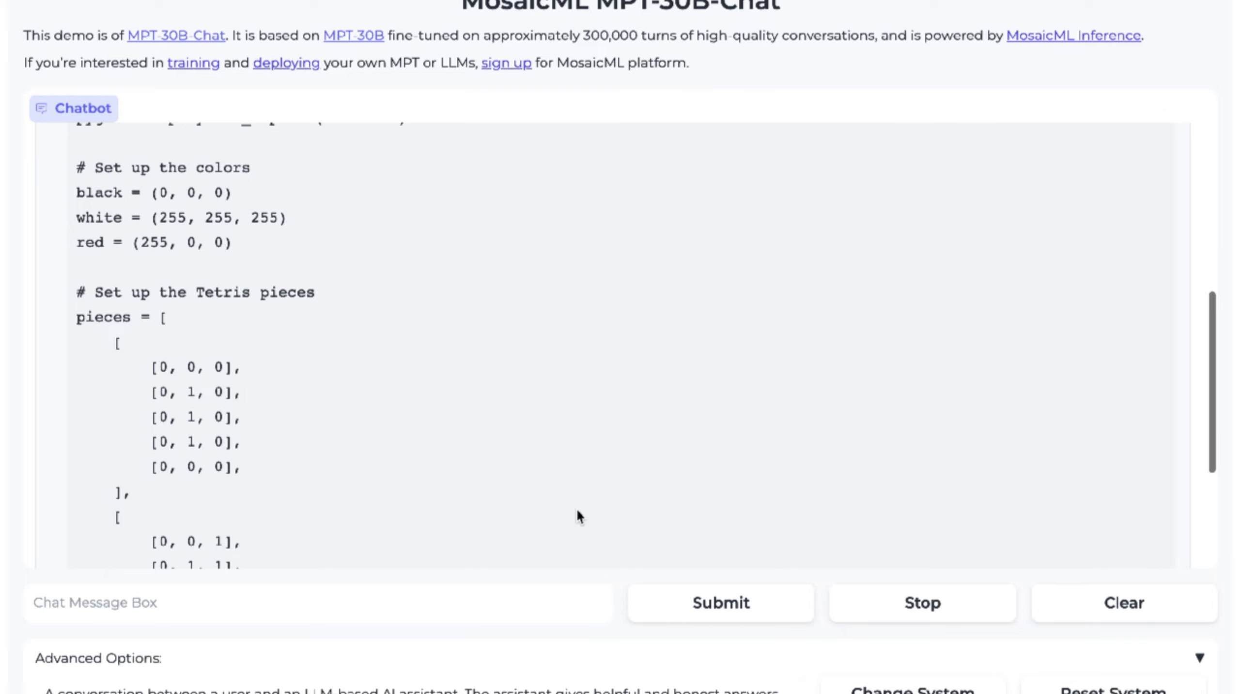
{"action": "scroll", "scroll_direction": "down", "scroll_amount": 3}
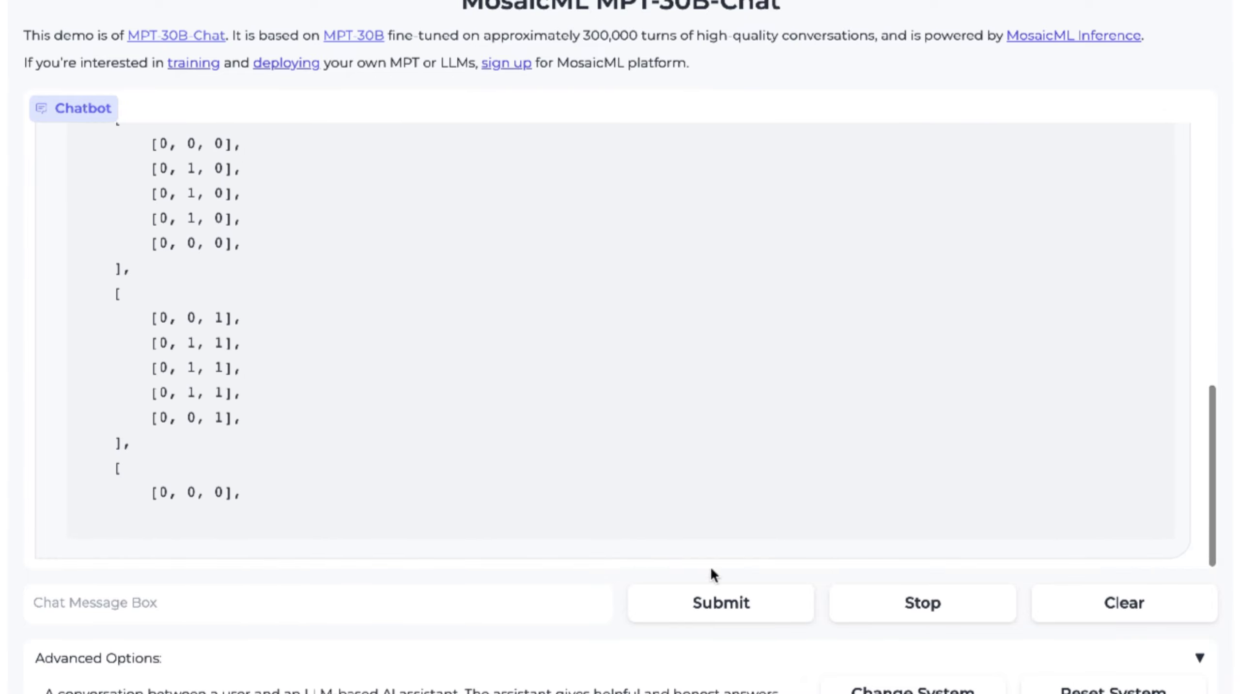
{"action": "left_click", "coordinate": [718, 602]}
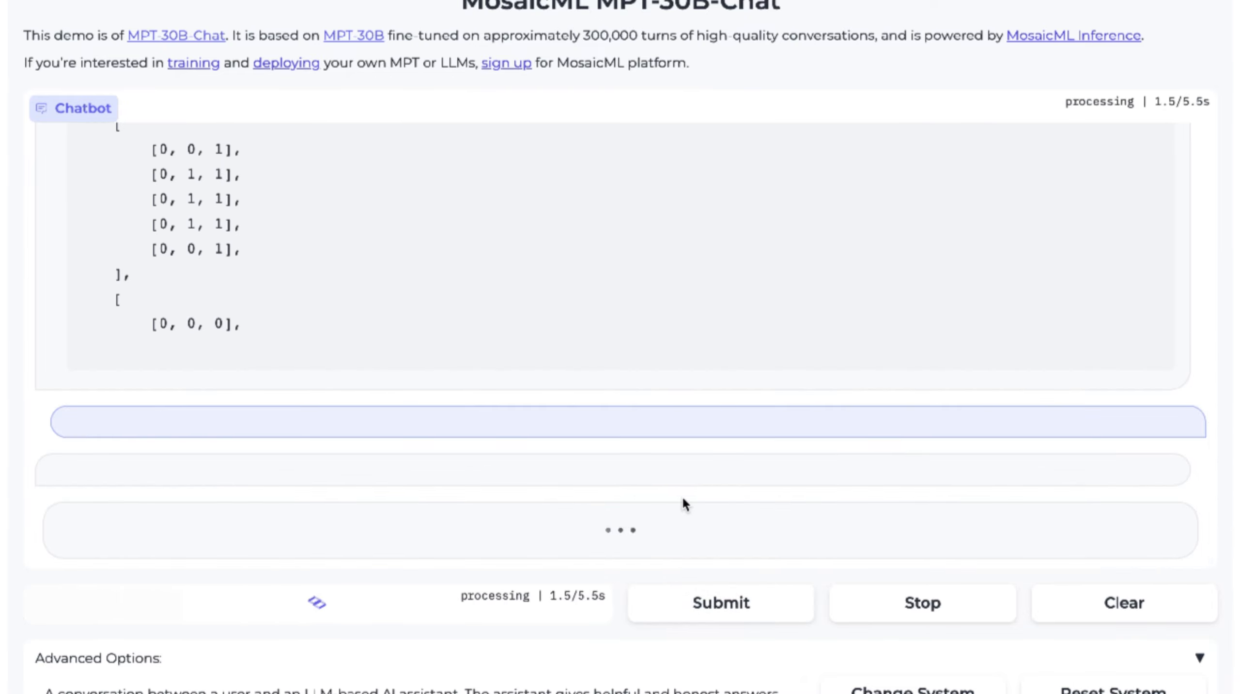